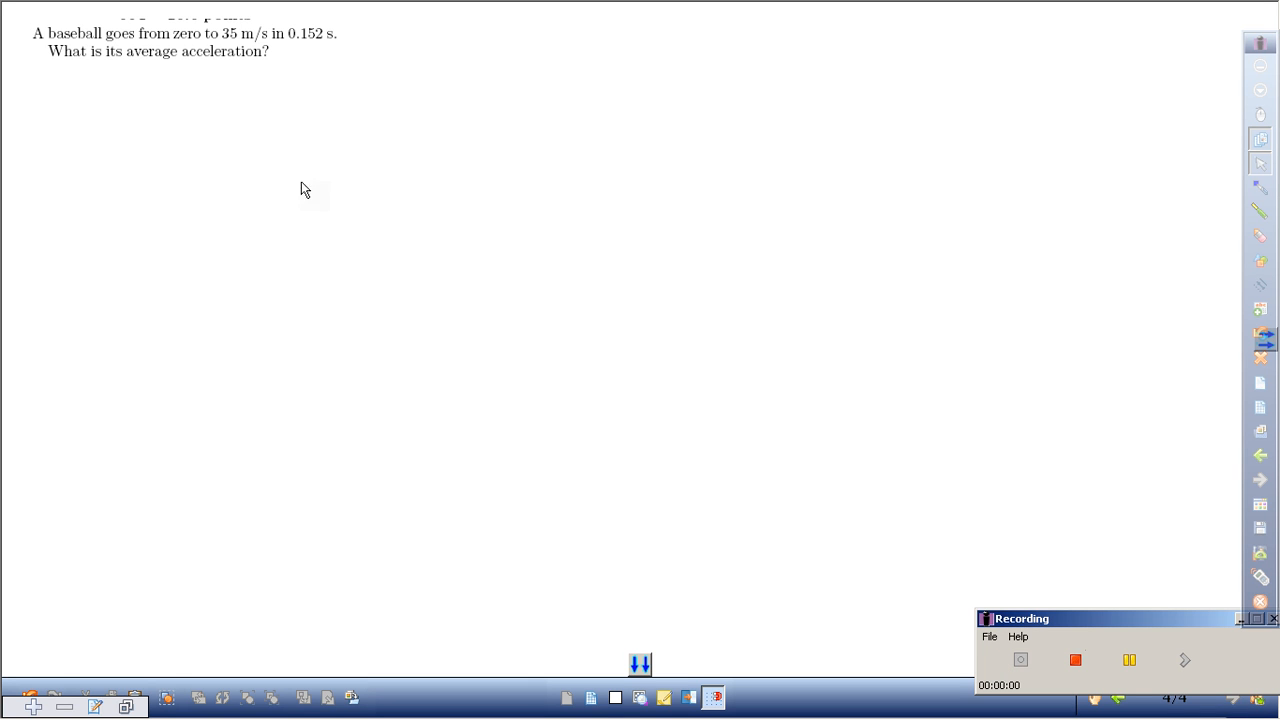
{"action": "mouse_move", "coordinate": [90, 143]}
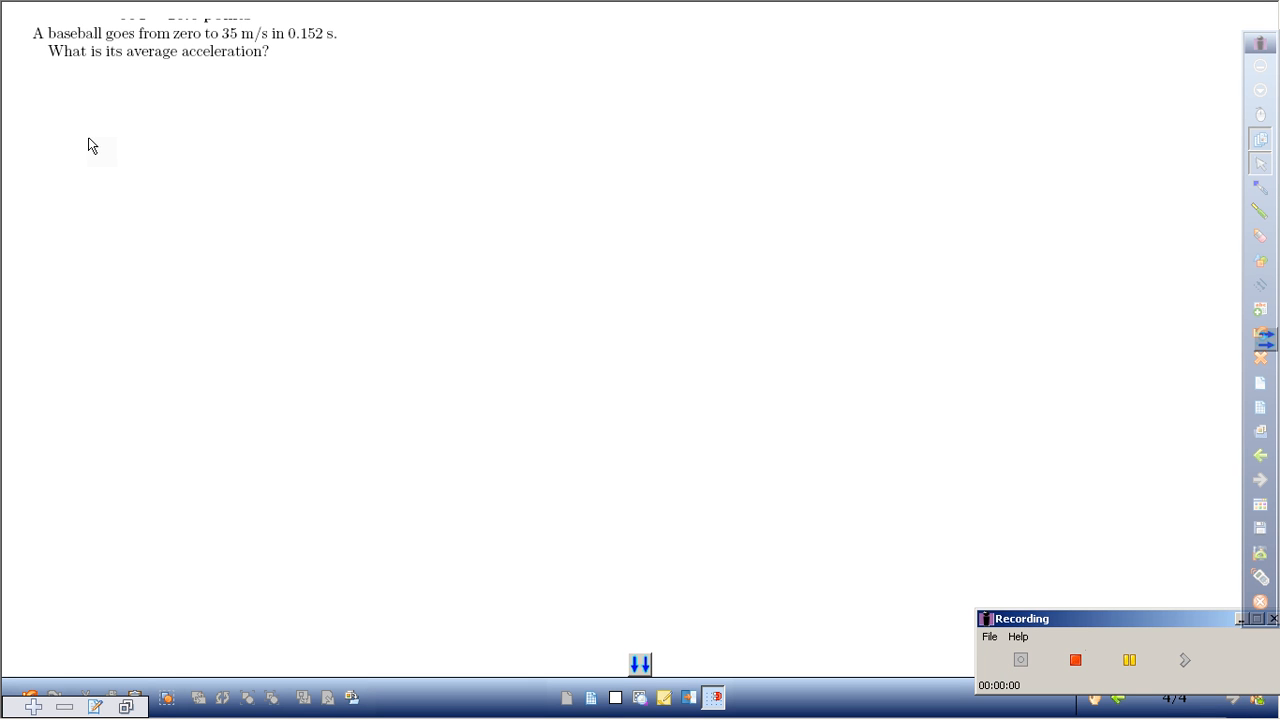
{"action": "mouse_move", "coordinate": [1044, 166]}
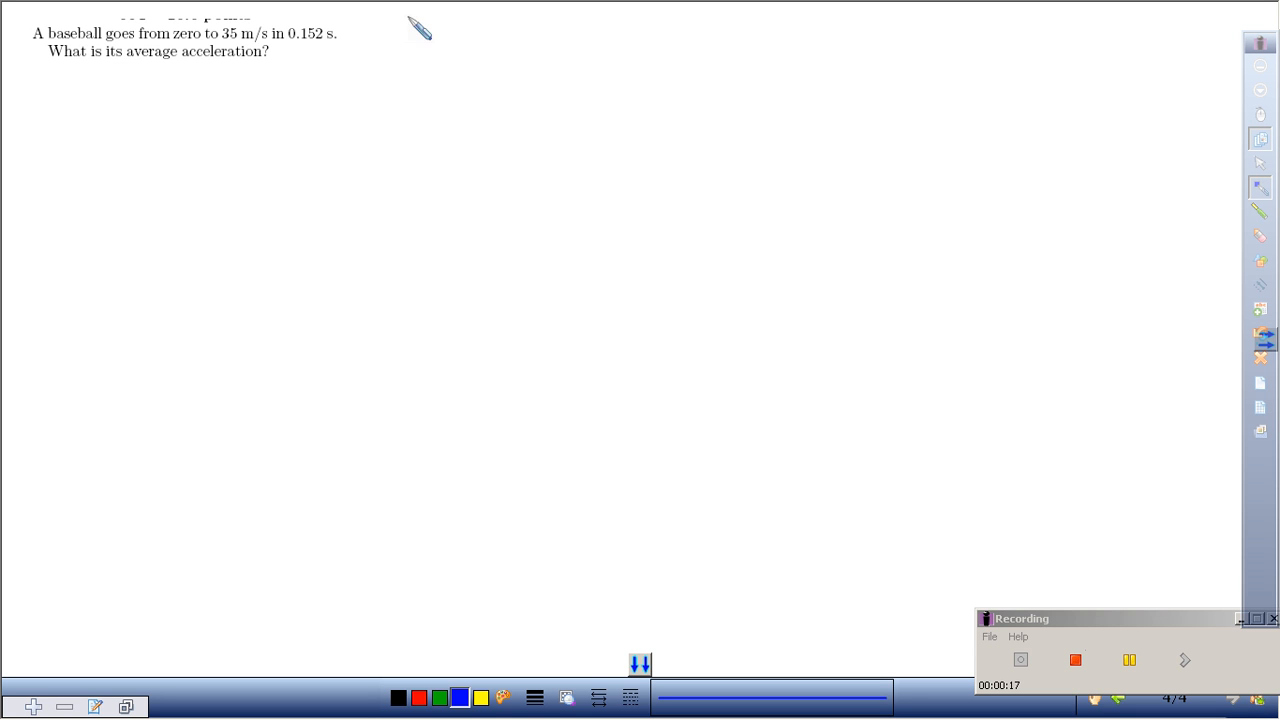
Step: Draw the ball at 0 m/s, an arrow labelled 0.152 s, and the 35 m/s end
{"action": "left_click_drag", "start_coordinate": [410, 45], "coordinate": [420, 90]}
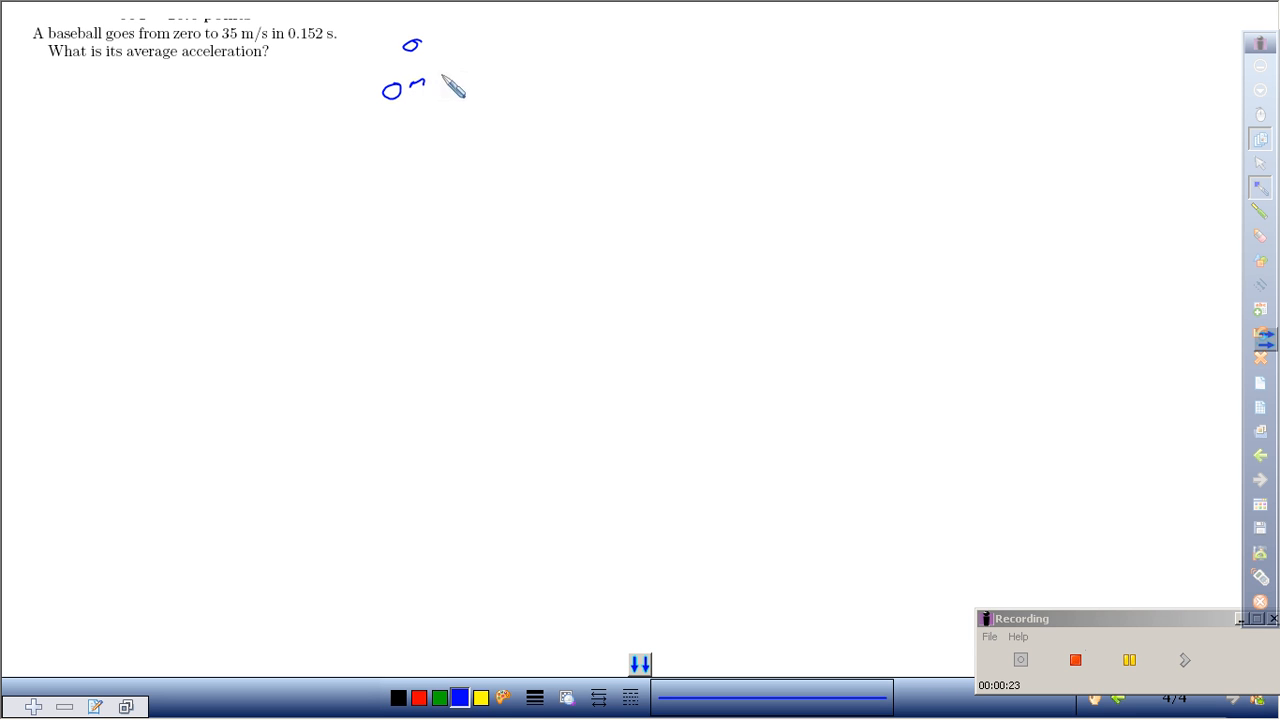
{"action": "left_click_drag", "start_coordinate": [495, 50], "coordinate": [605, 50]}
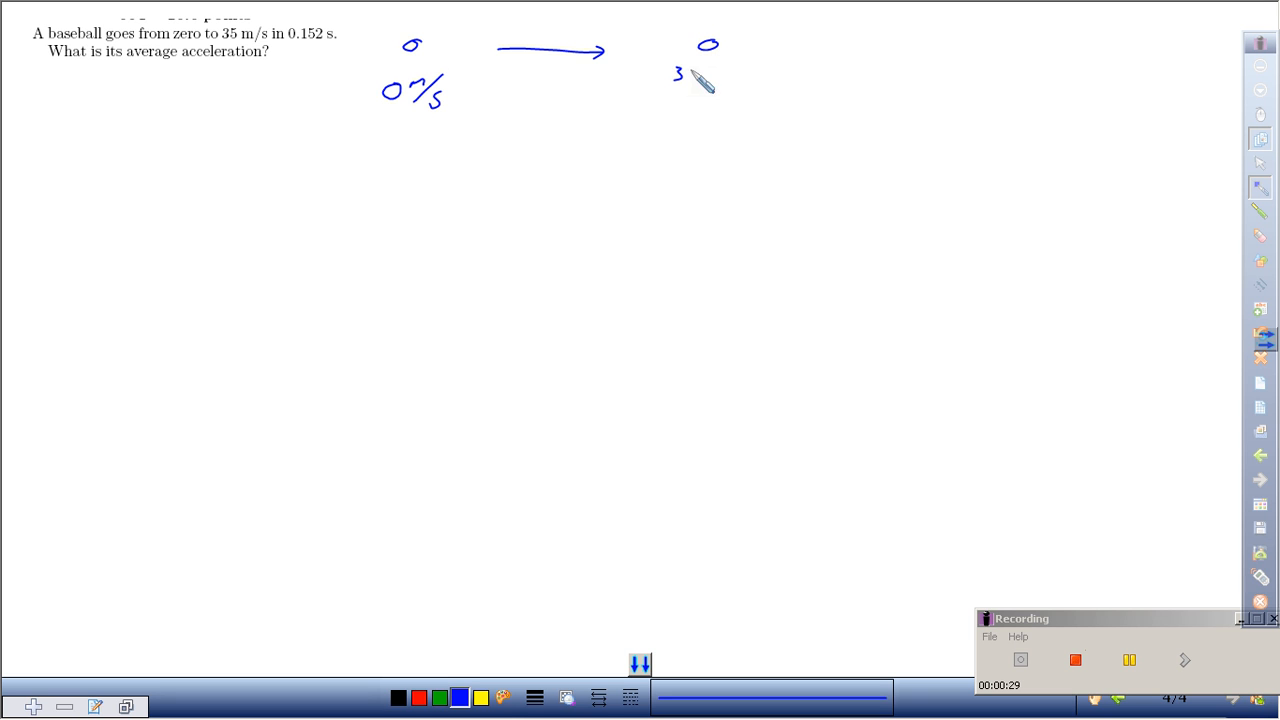
{"action": "left_click_drag", "start_coordinate": [690, 75], "coordinate": [730, 78]}
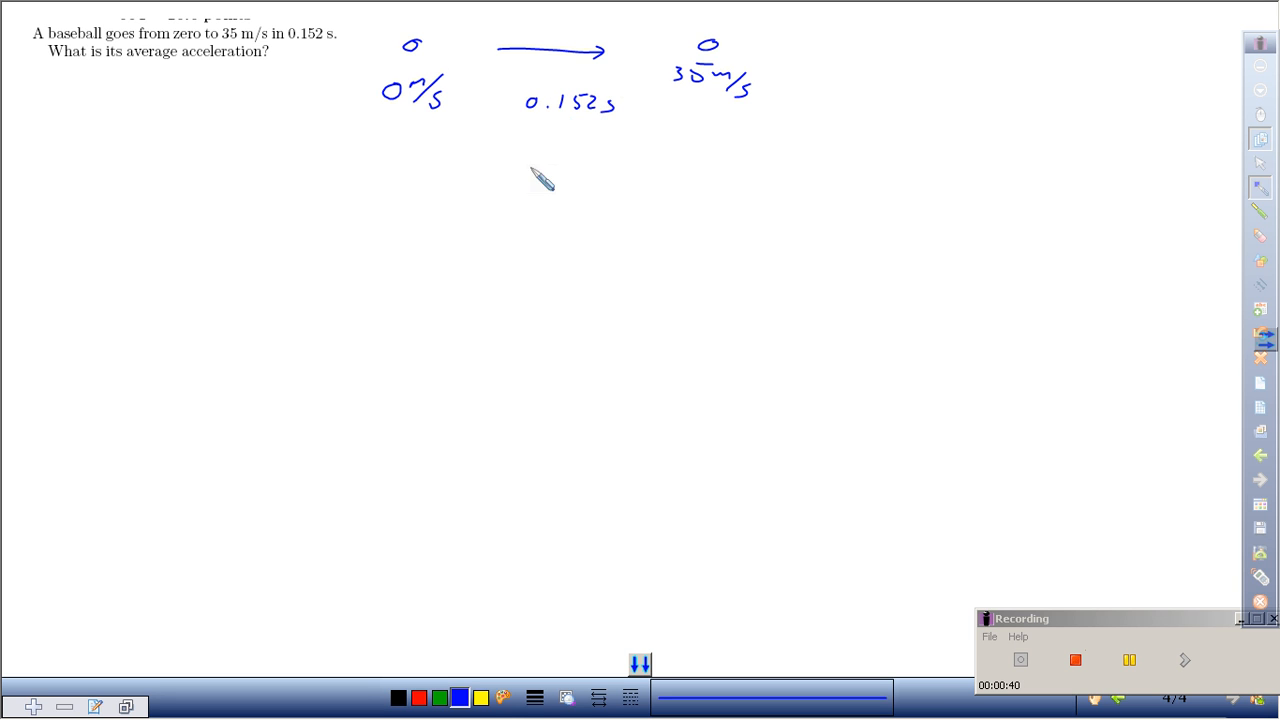
{"action": "mouse_move", "coordinate": [665, 130]}
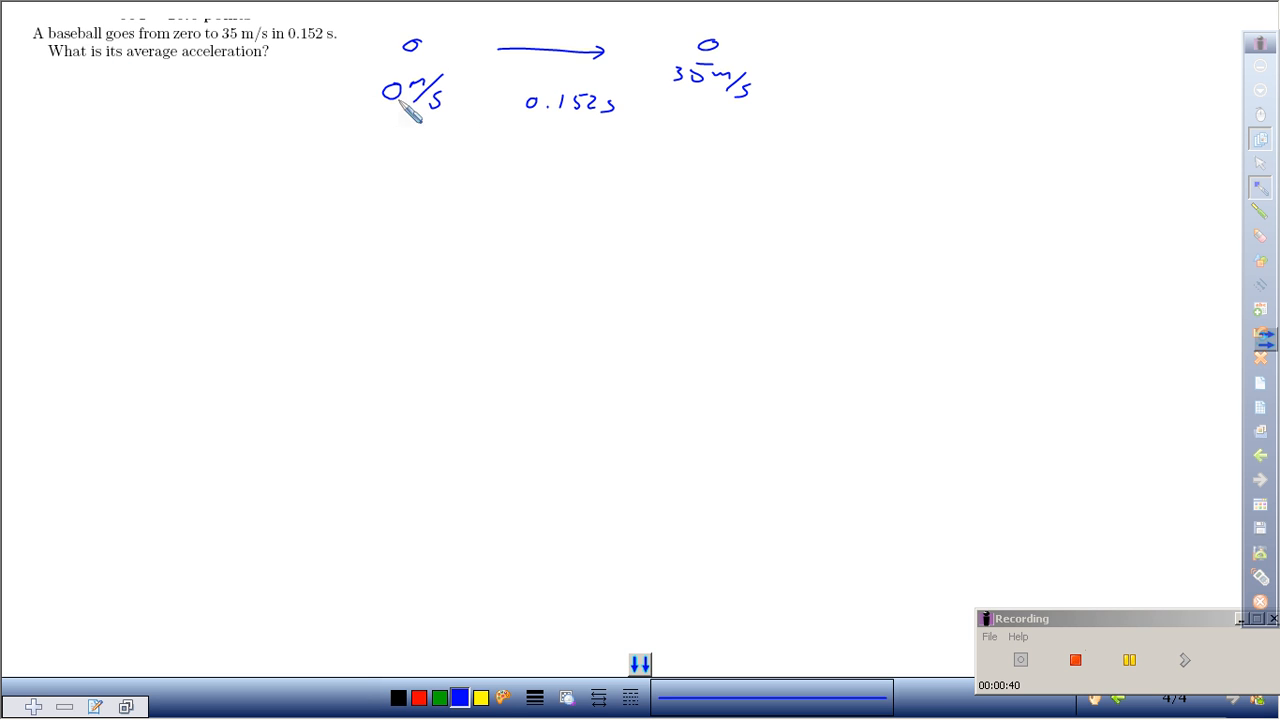
{"action": "mouse_move", "coordinate": [120, 135]}
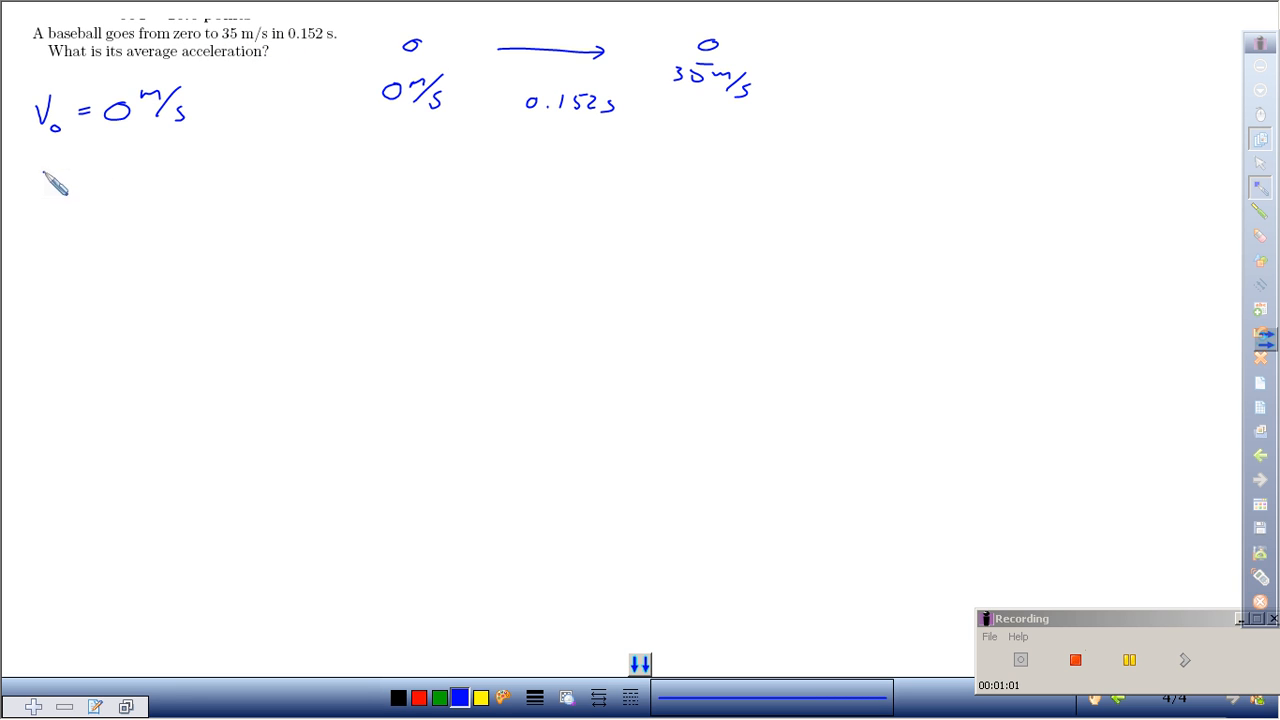
Step: Handwrite the givens V = 35 m/s and t = 0.152 s in the left-hand list
{"action": "left_click_drag", "start_coordinate": [45, 165], "coordinate": [60, 195]}
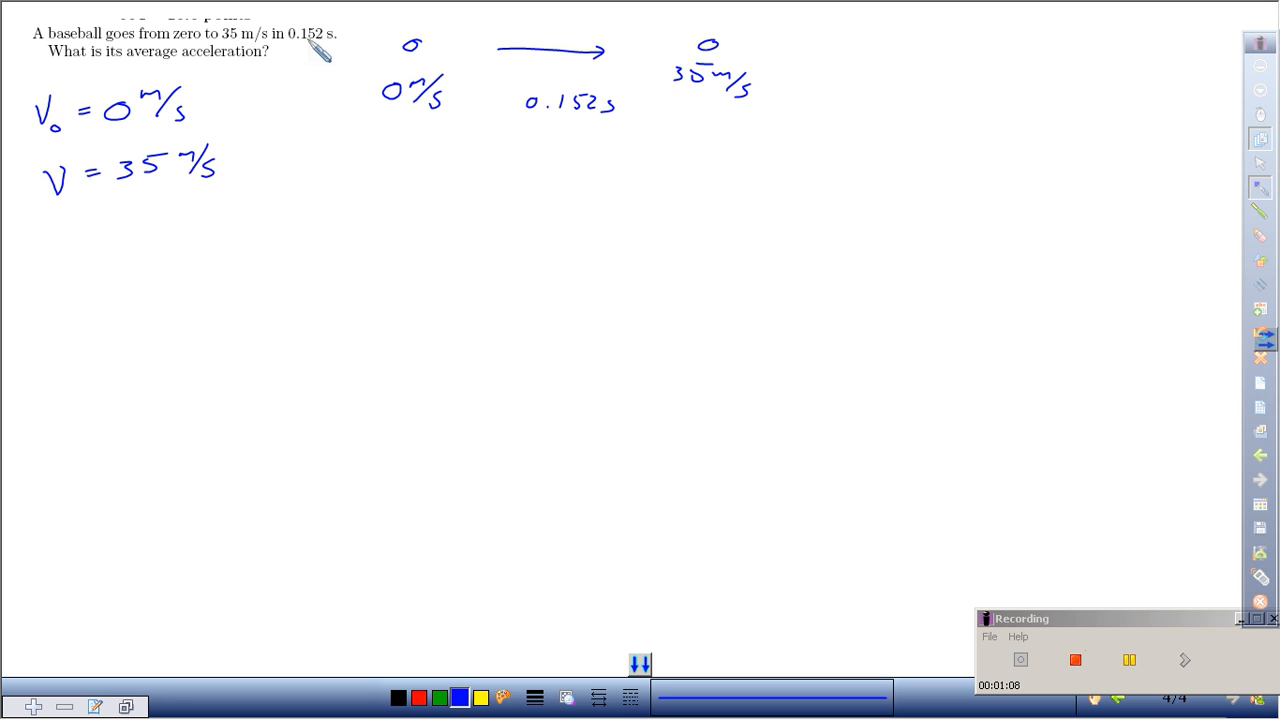
{"action": "mouse_move", "coordinate": [63, 263]}
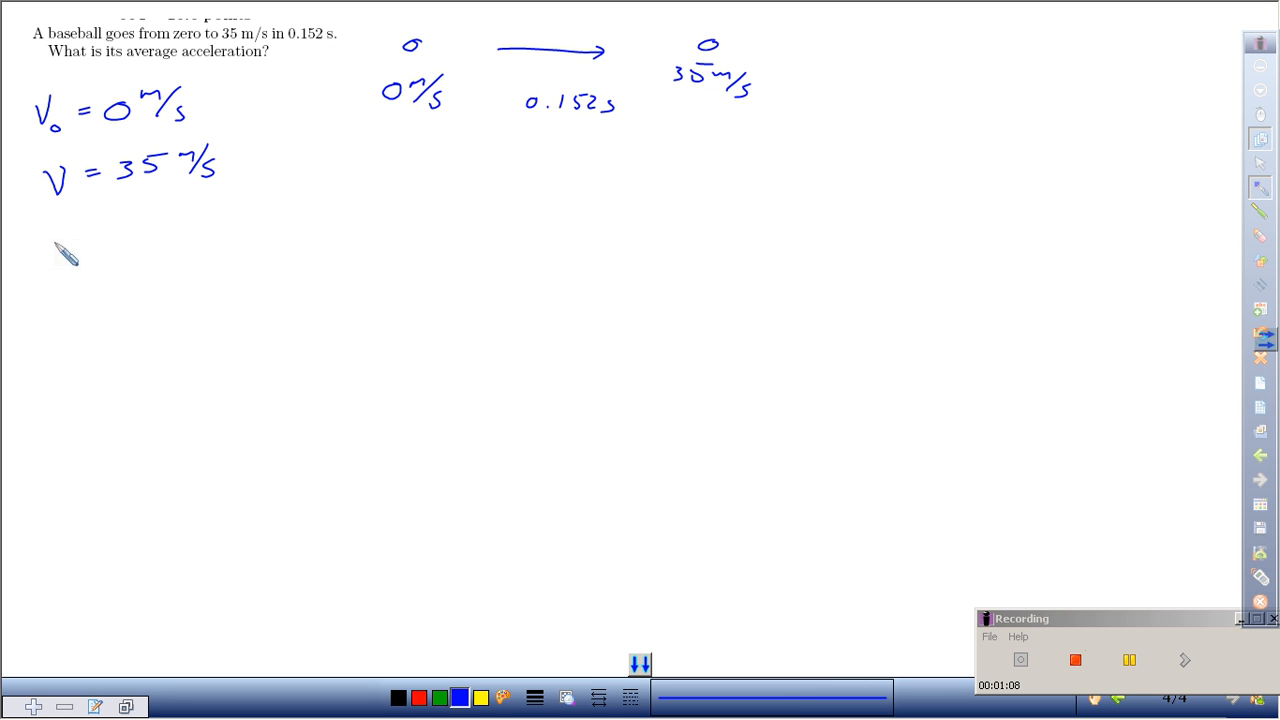
{"action": "left_click_drag", "start_coordinate": [45, 235], "coordinate": [80, 235]}
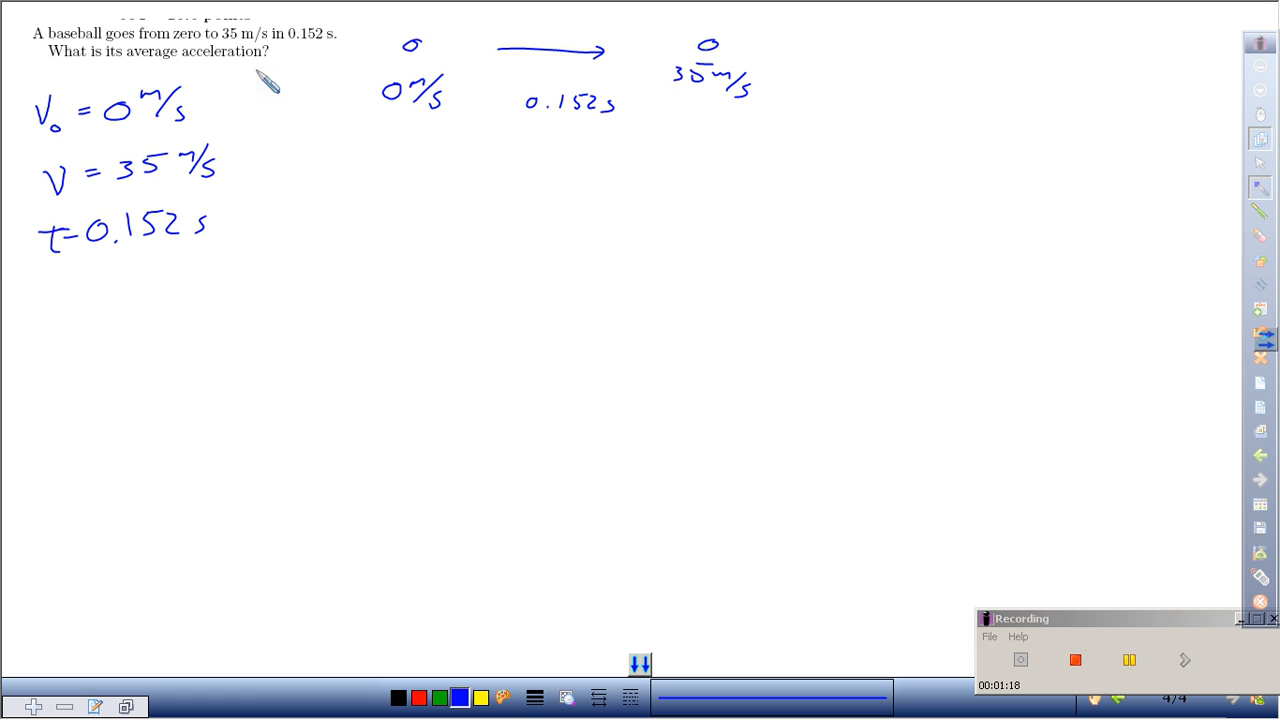
{"action": "mouse_move", "coordinate": [42, 330]}
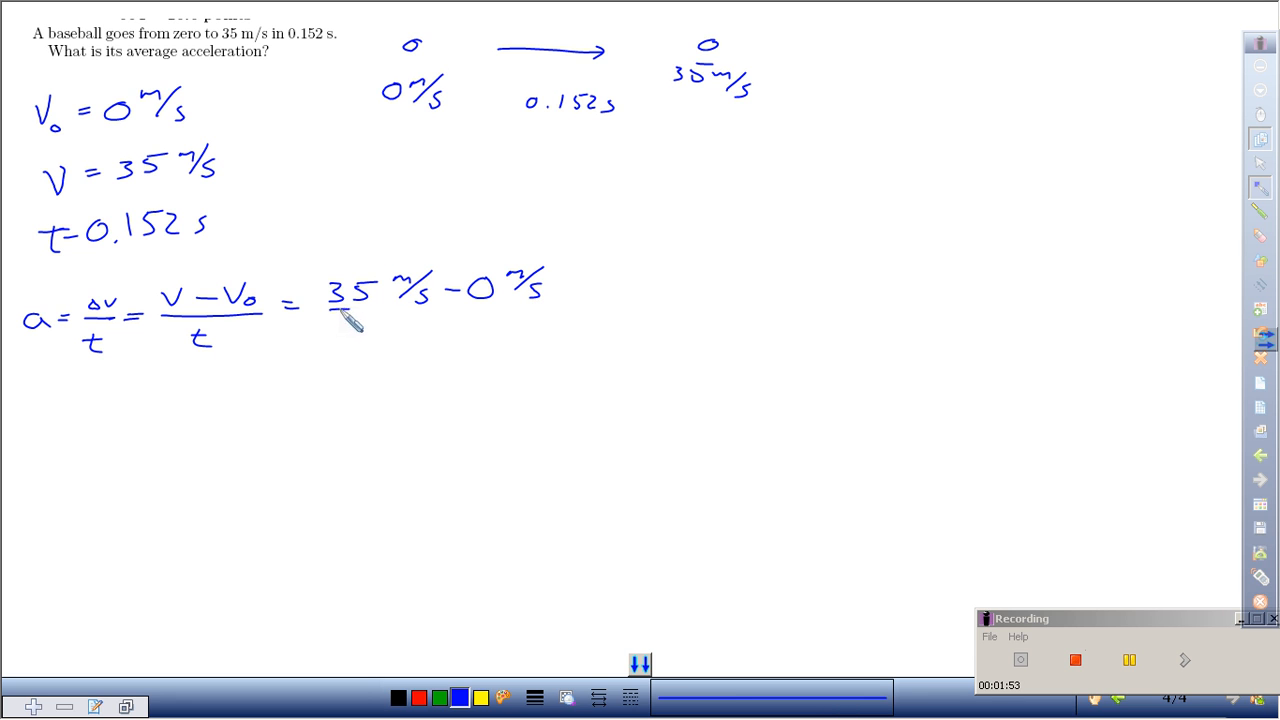
Step: Write 0.152 s beneath the fraction line of the substituted acceleration formula
{"action": "left_click_drag", "start_coordinate": [330, 315], "coordinate": [548, 315]}
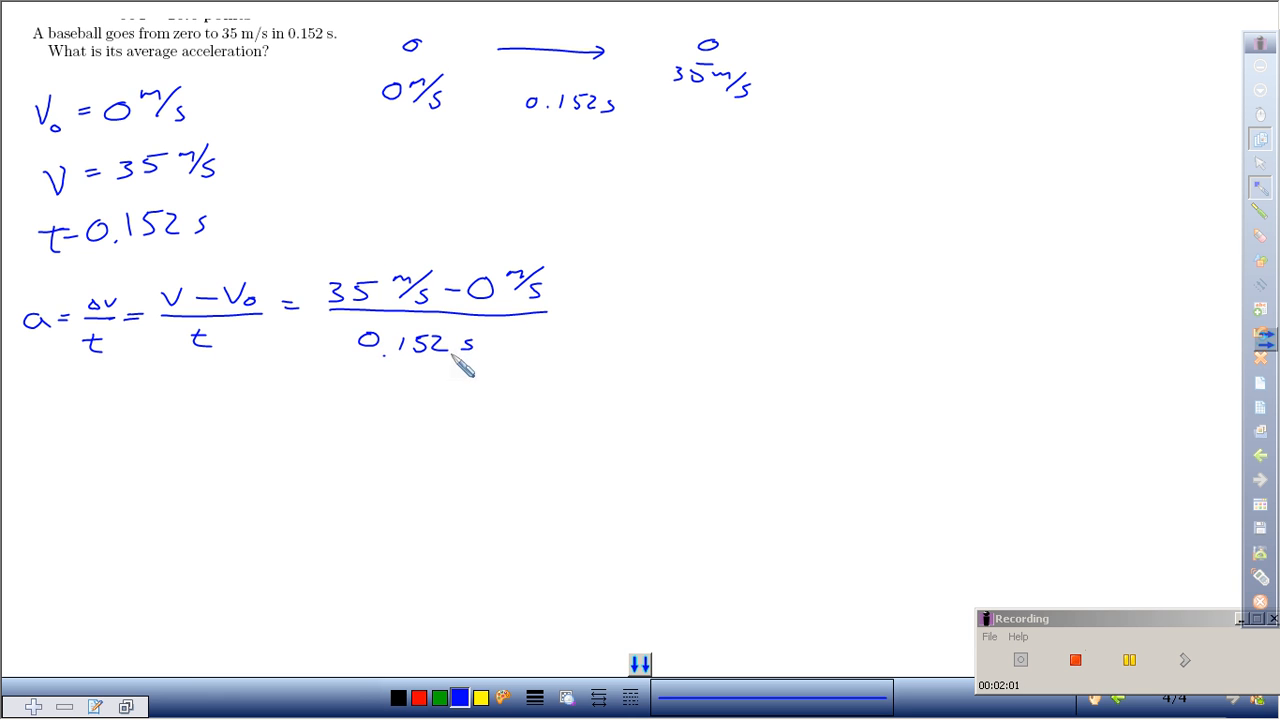
{"action": "mouse_move", "coordinate": [440, 325]}
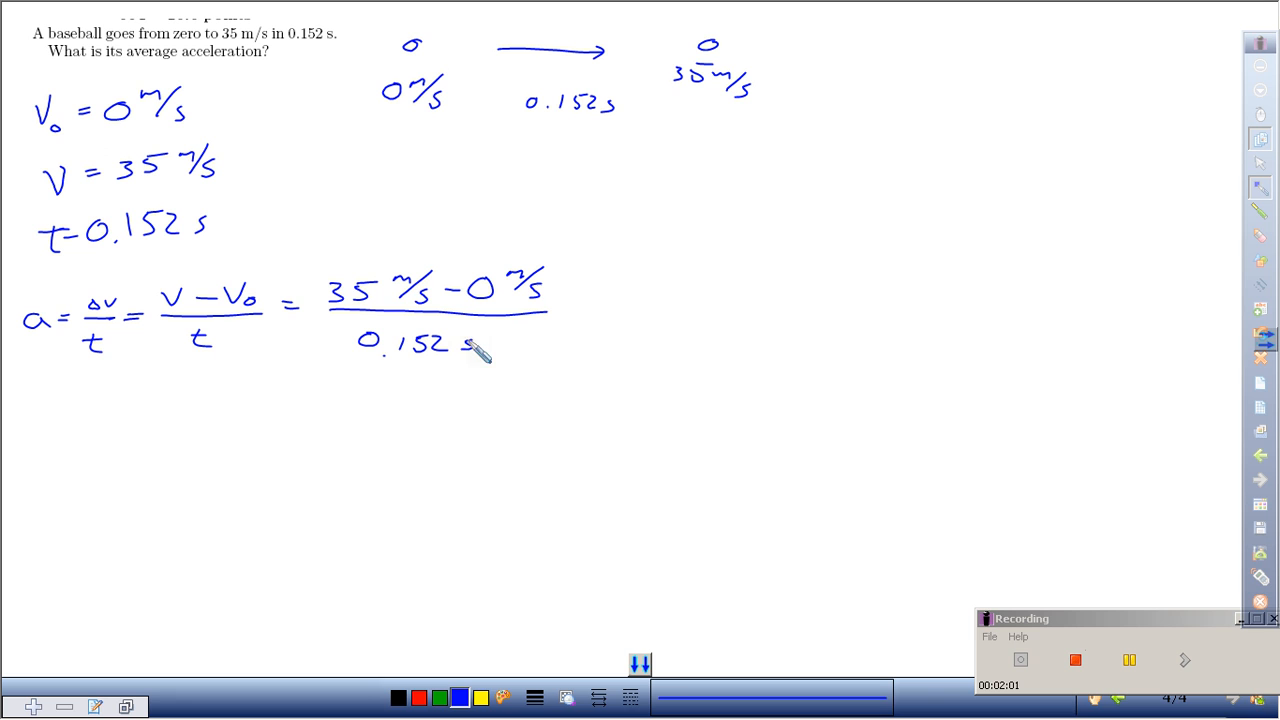
{"action": "mouse_move", "coordinate": [410, 296]}
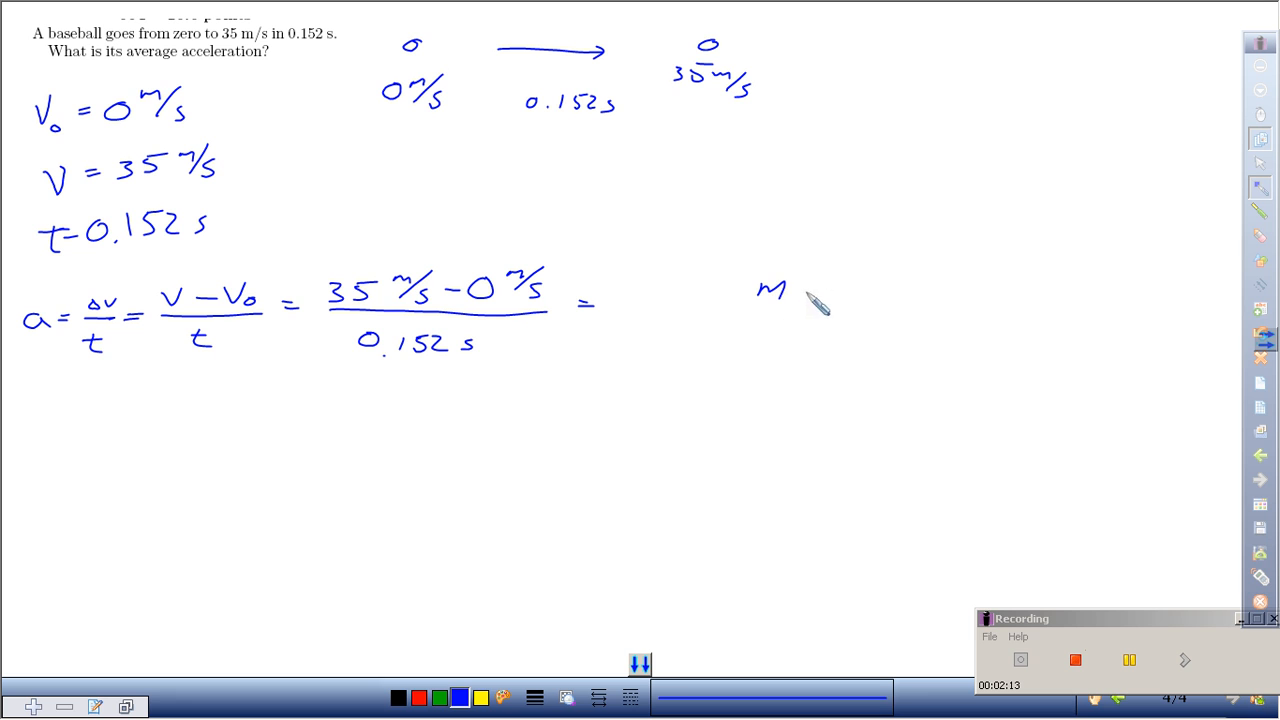
Step: Write the units m/s² and underline a blank for the numeric answer
{"action": "left_click_drag", "start_coordinate": [790, 300], "coordinate": [800, 330]}
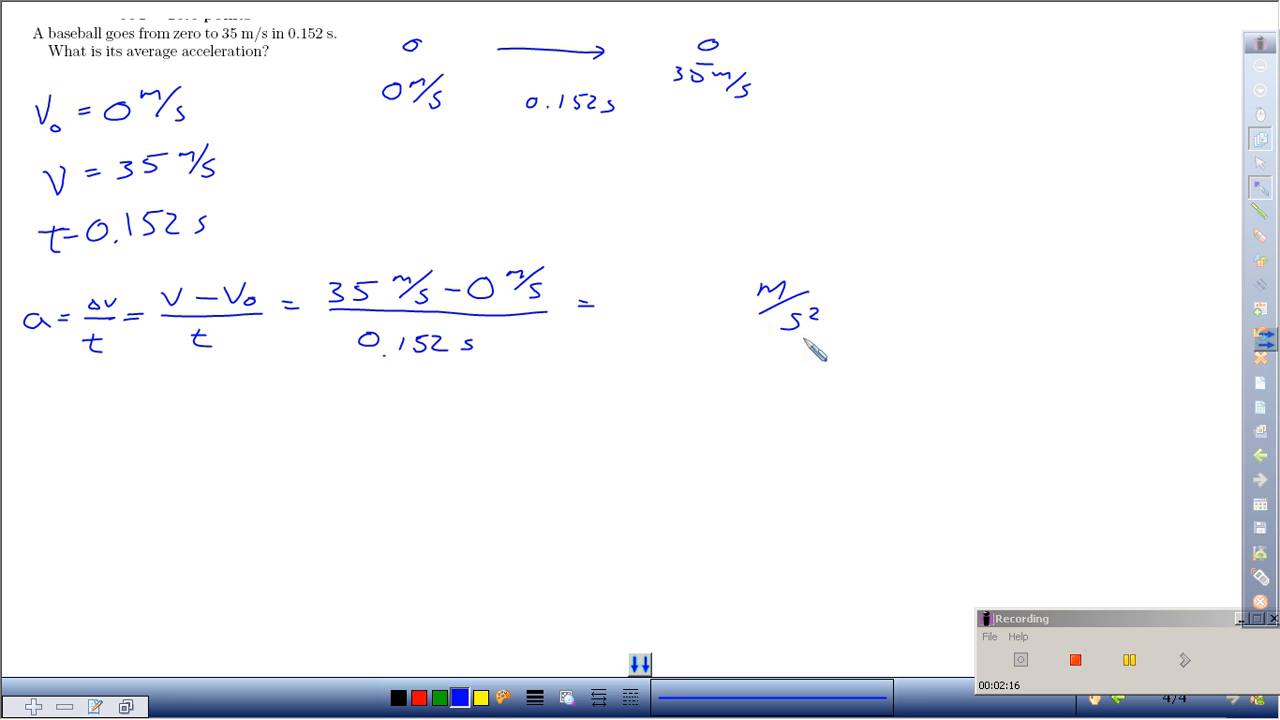
{"action": "mouse_move", "coordinate": [365, 305]}
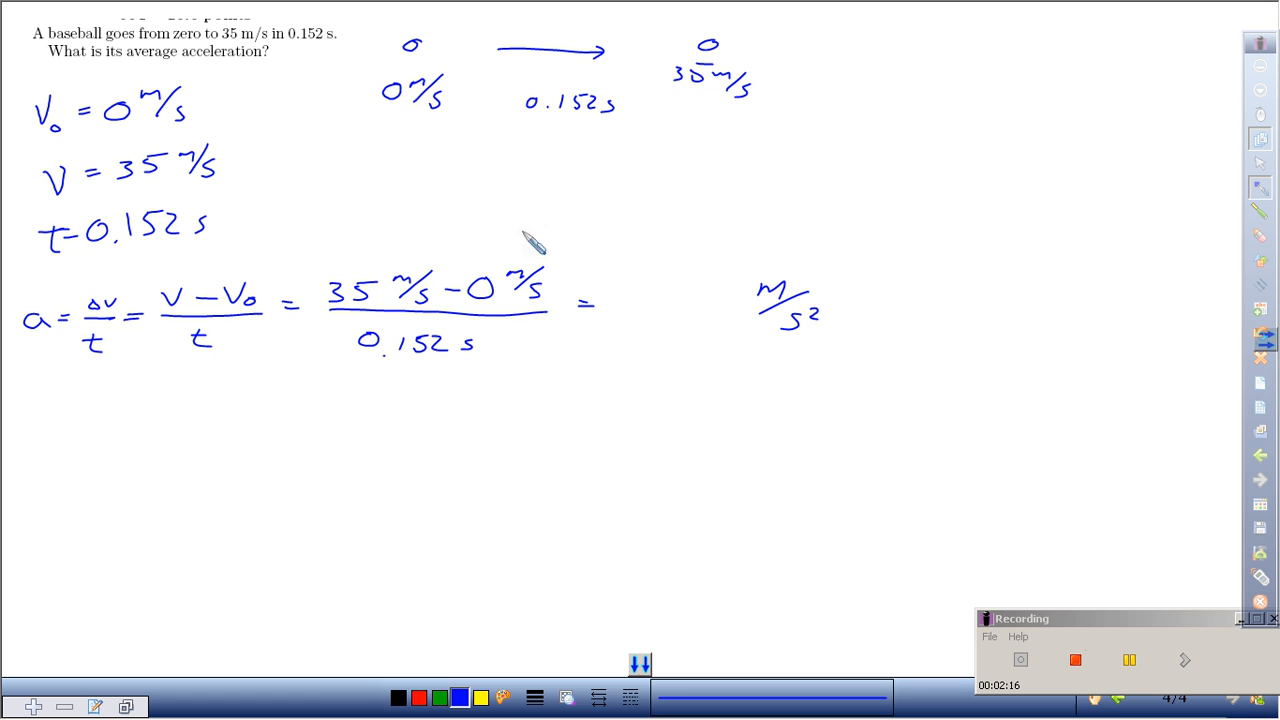
{"action": "mouse_move", "coordinate": [460, 95]}
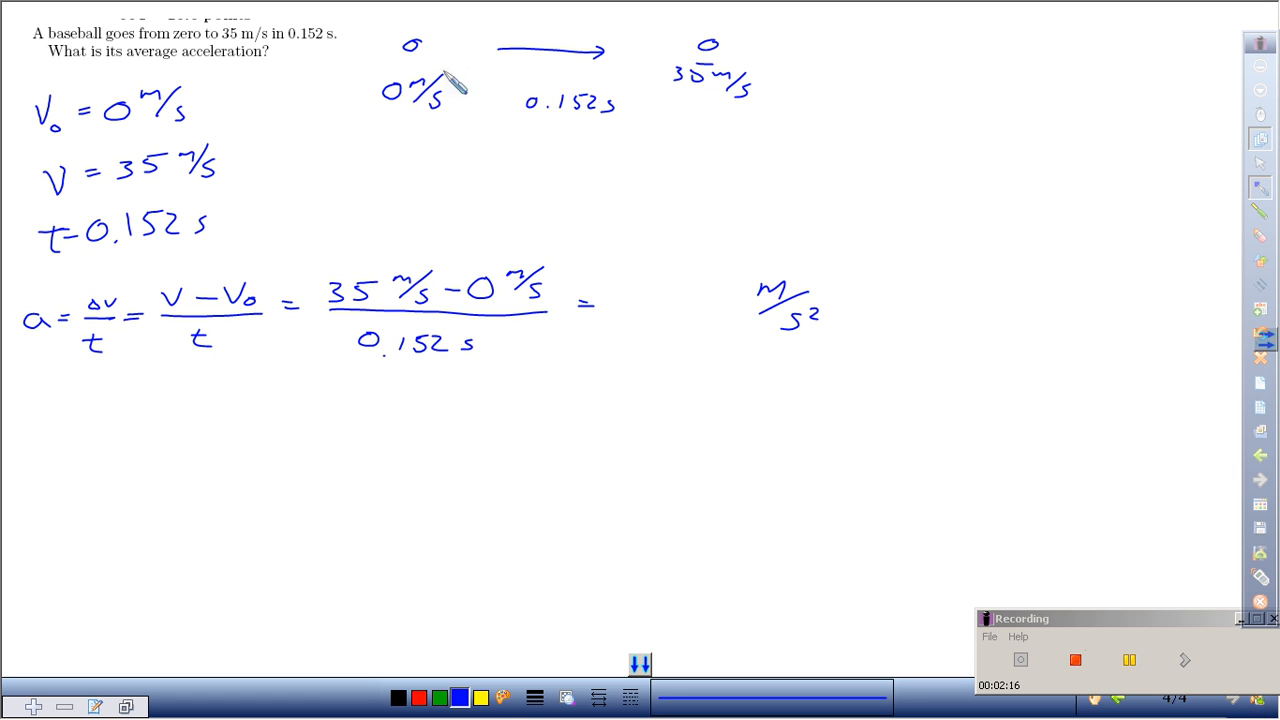
{"action": "mouse_move", "coordinate": [695, 105]}
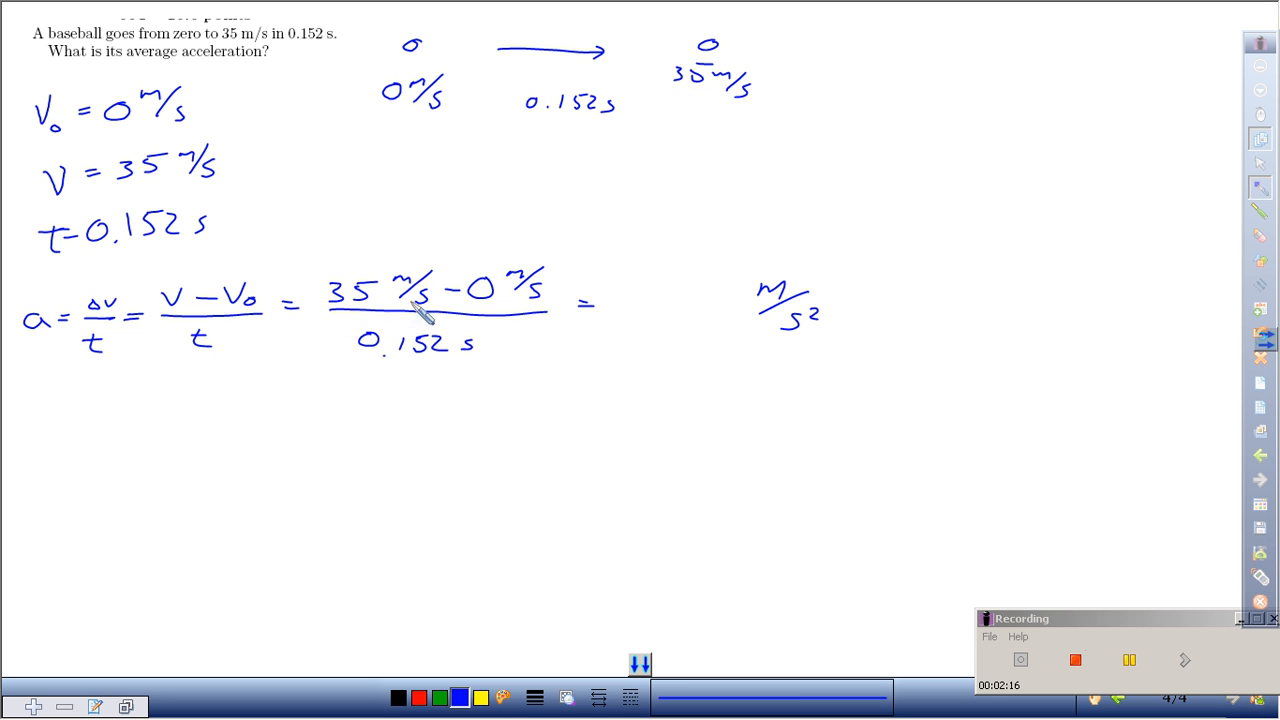
{"action": "mouse_move", "coordinate": [463, 368]}
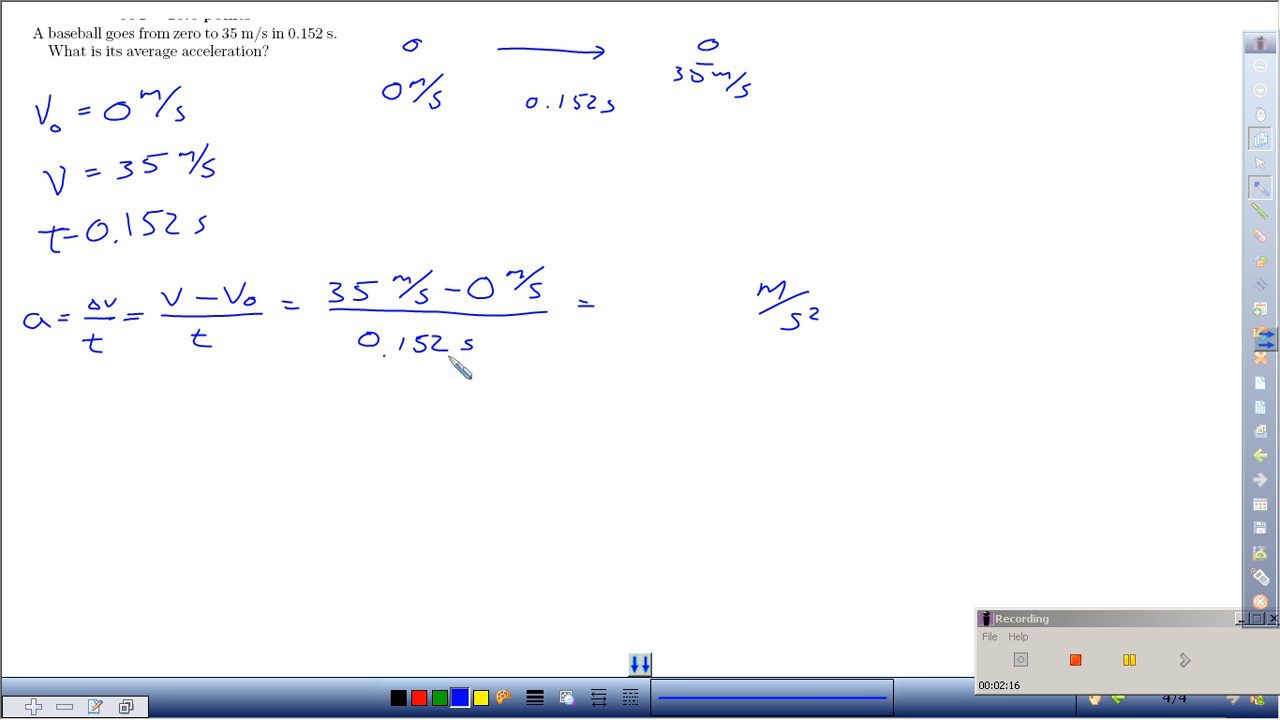
{"action": "left_click_drag", "start_coordinate": [605, 335], "coordinate": [740, 335]}
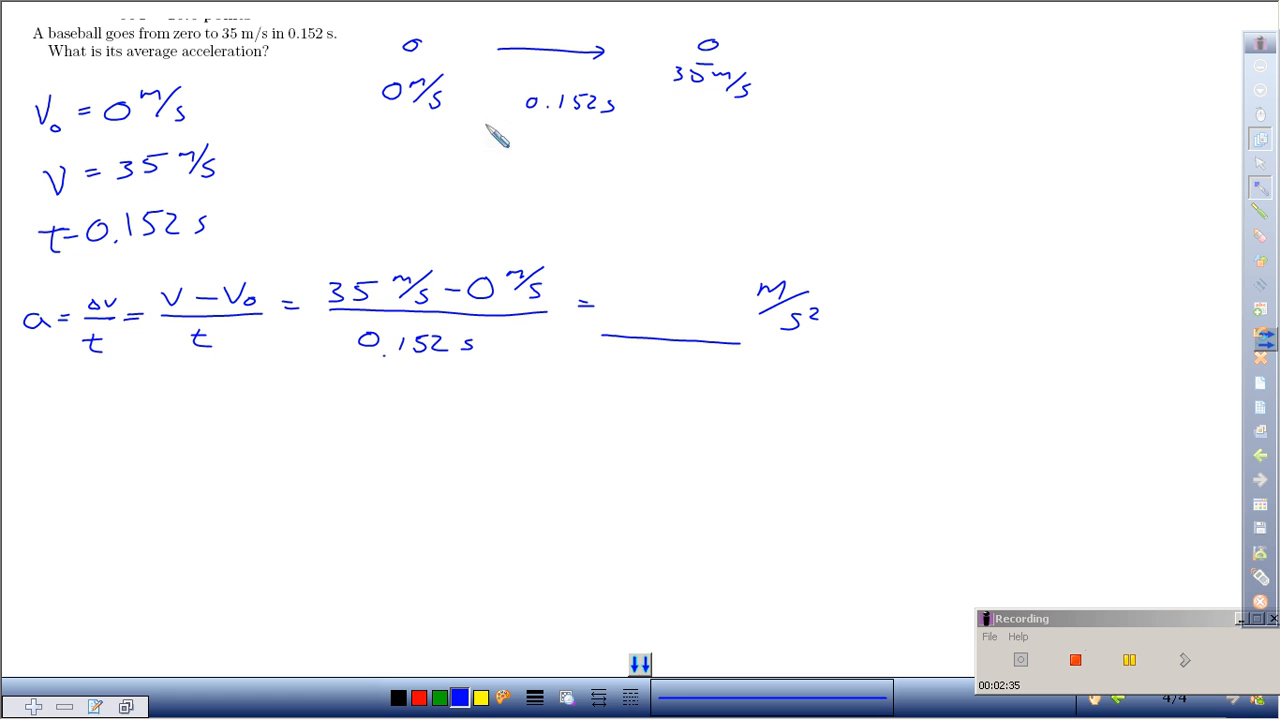
{"action": "mouse_move", "coordinate": [610, 352]}
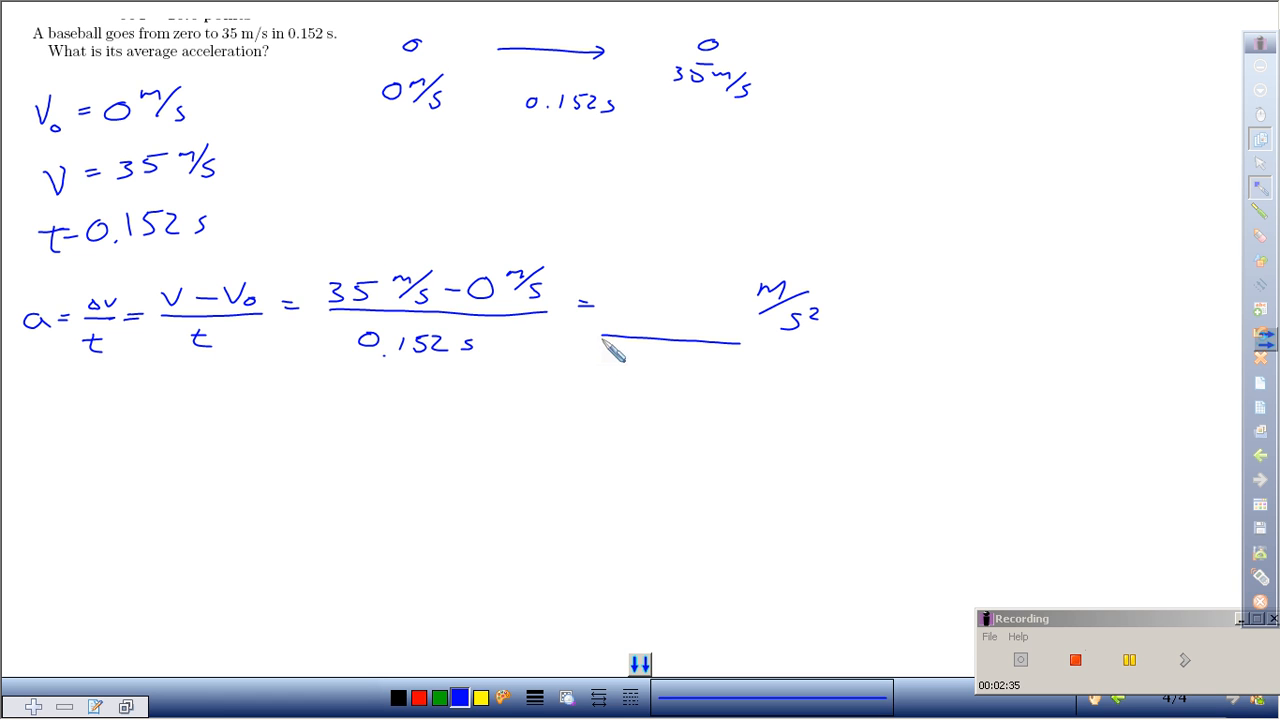